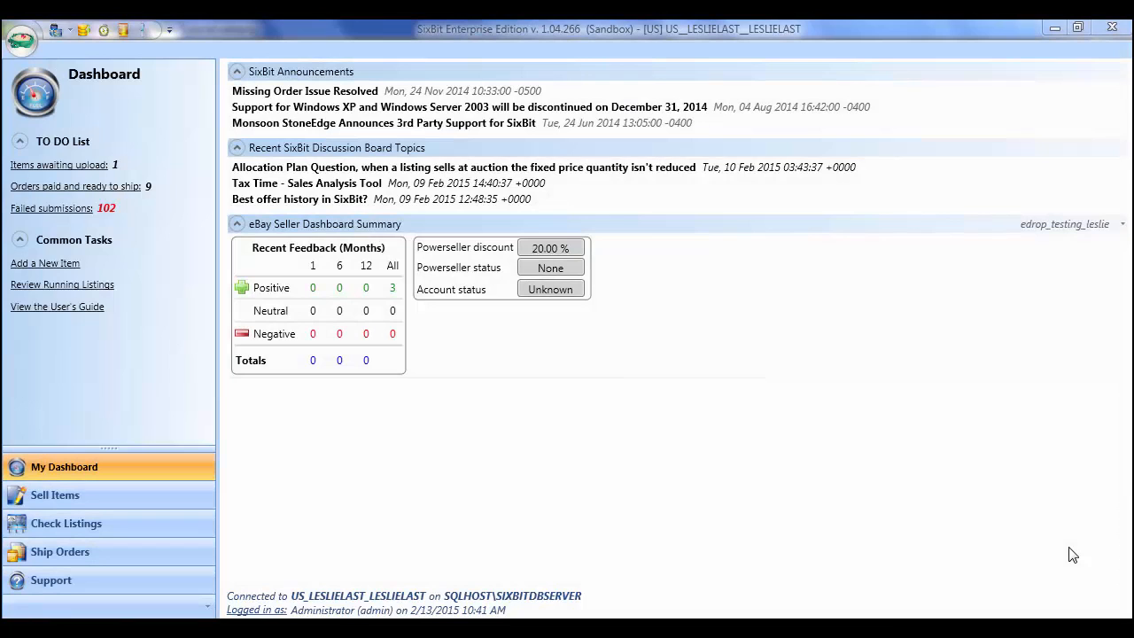
mouse_move(787, 492)
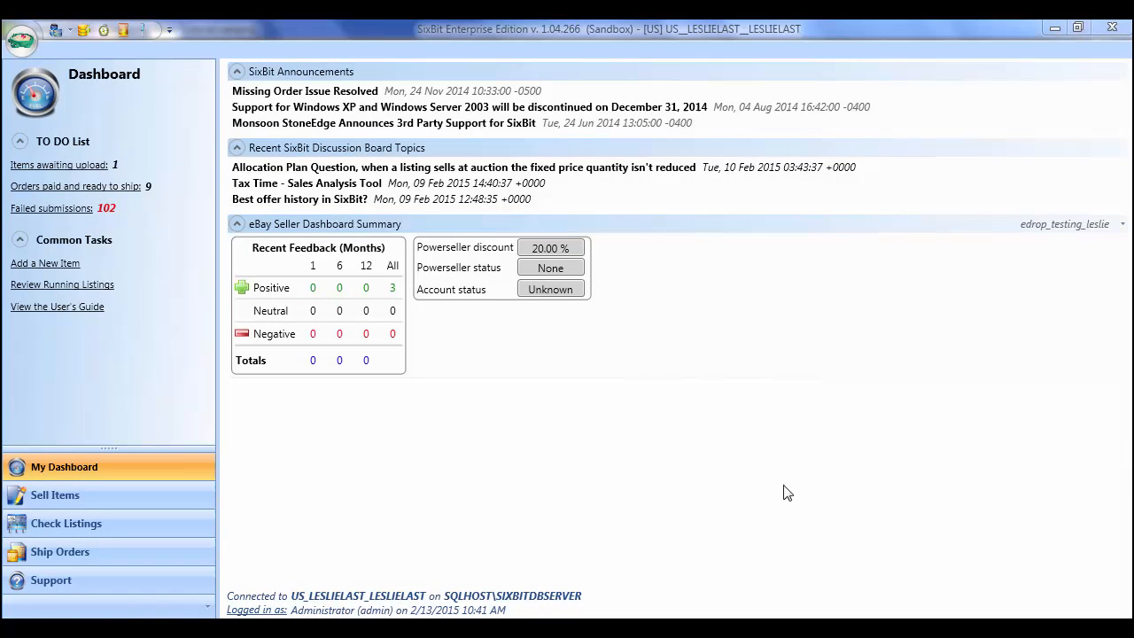
Go to Ship Orders and load the nine In Process orders.
click(60, 551)
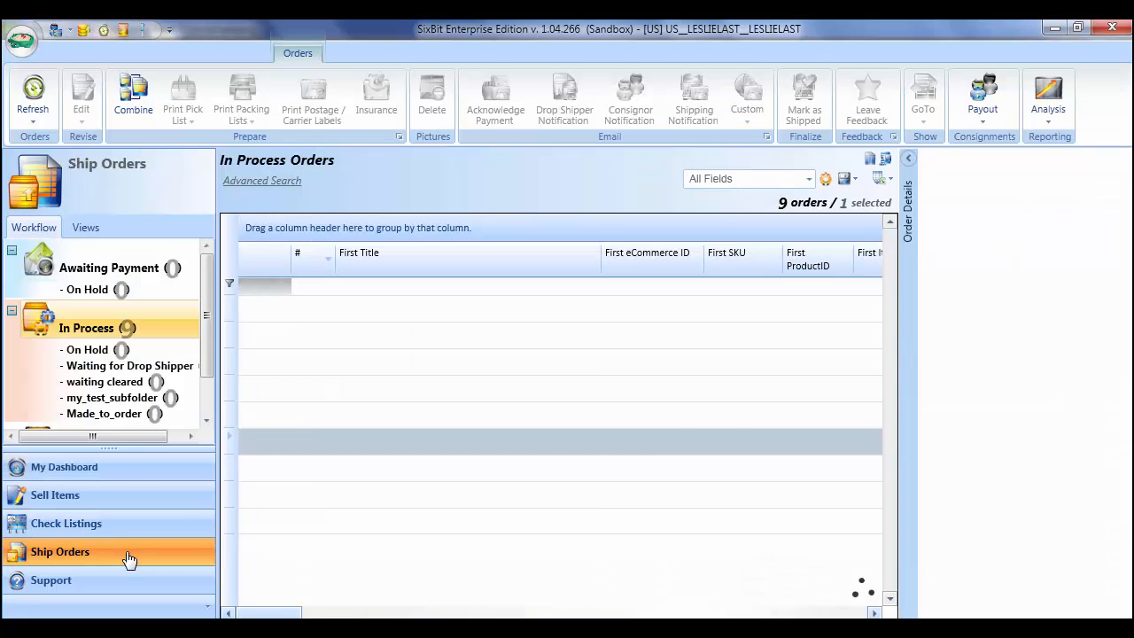
click(60, 551)
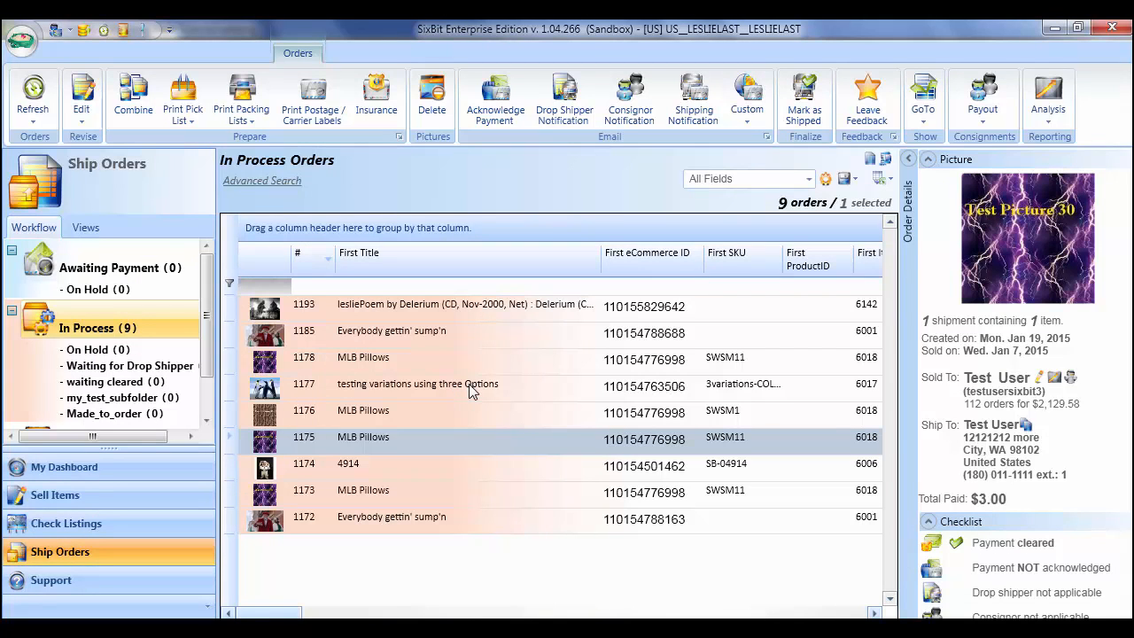
mouse_move(428, 385)
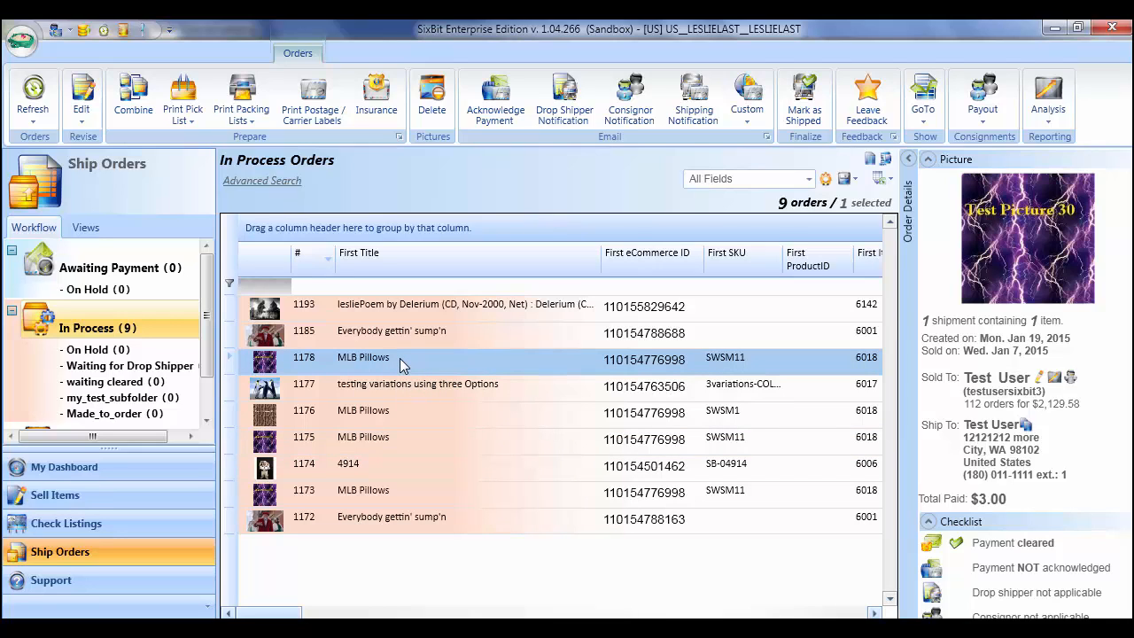
mouse_move(251, 299)
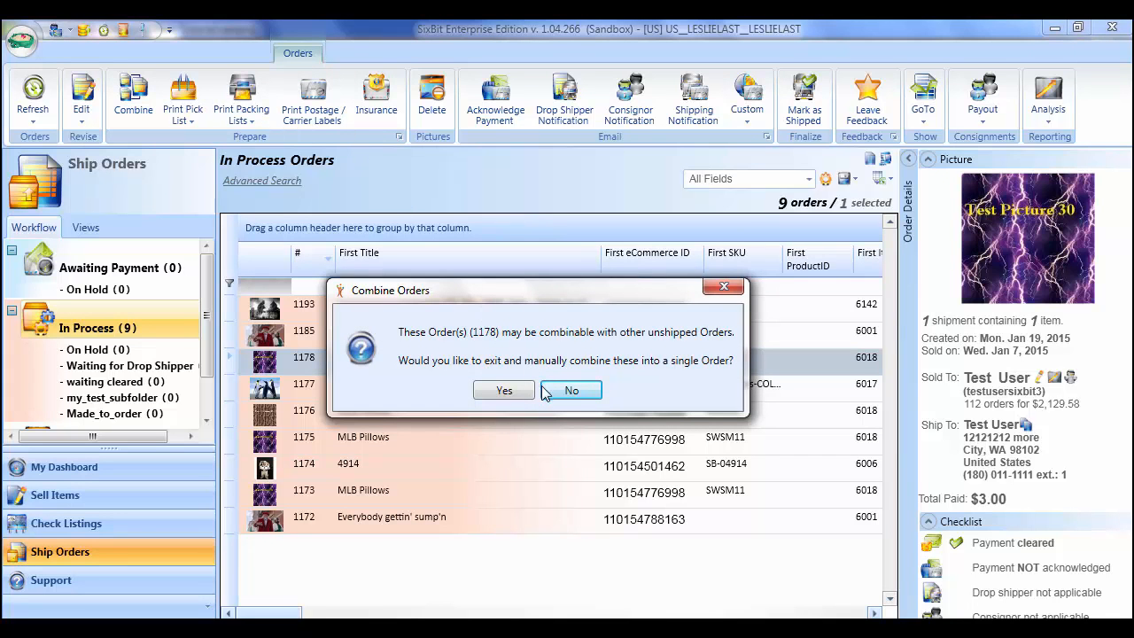
Decline combining orders, then start editing order 1178's carrier field.
click(570, 390)
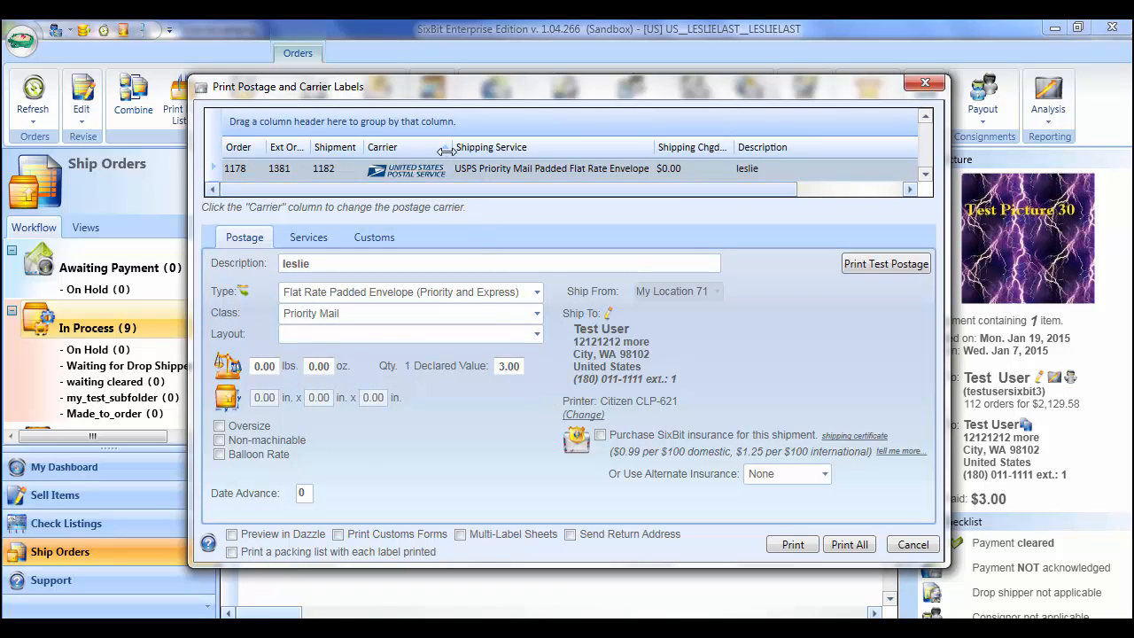
mouse_move(450, 172)
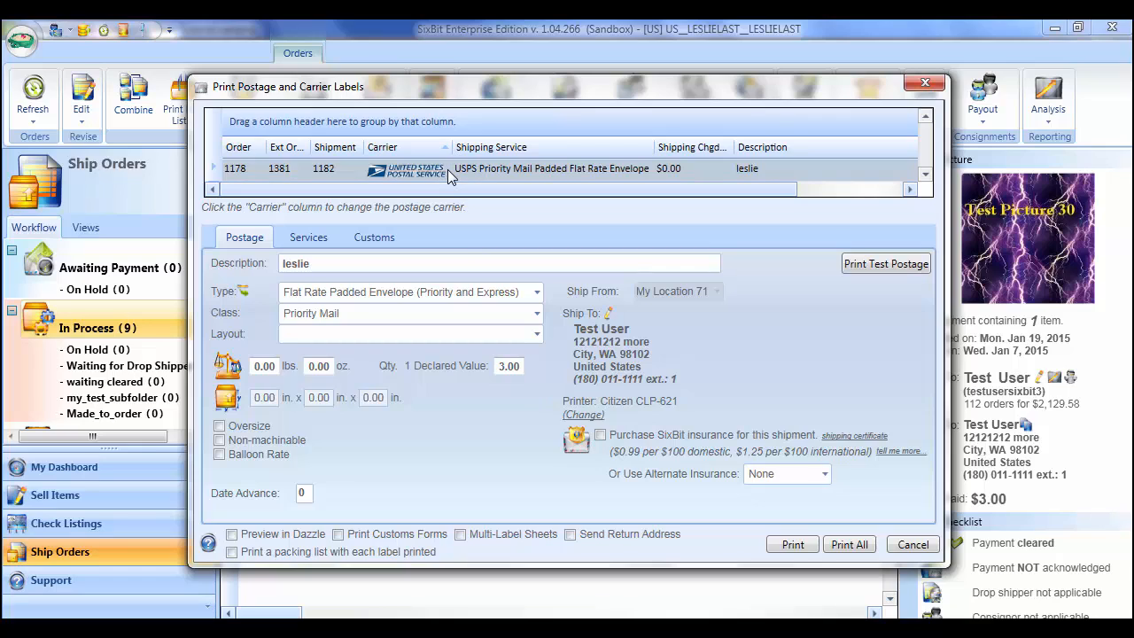
click(405, 168)
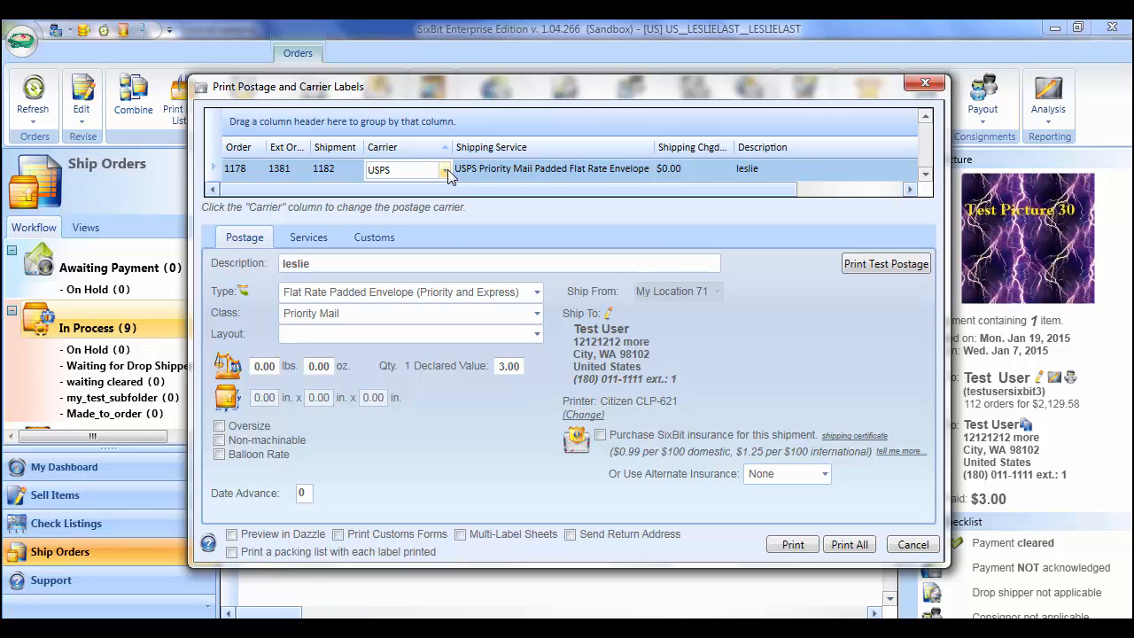
click(446, 169)
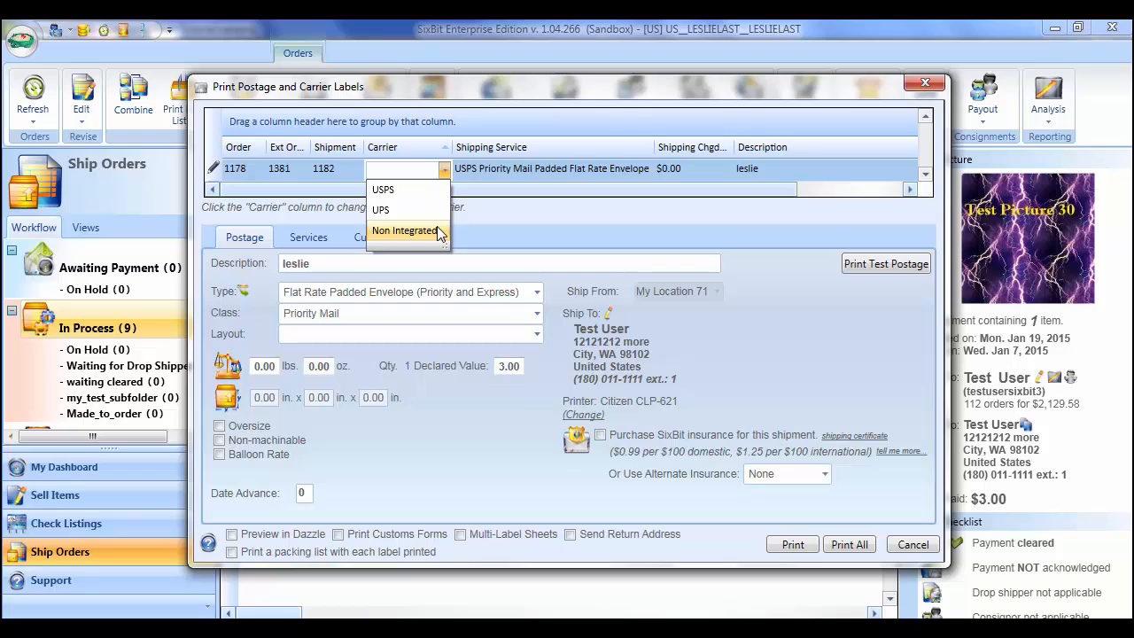
click(406, 230)
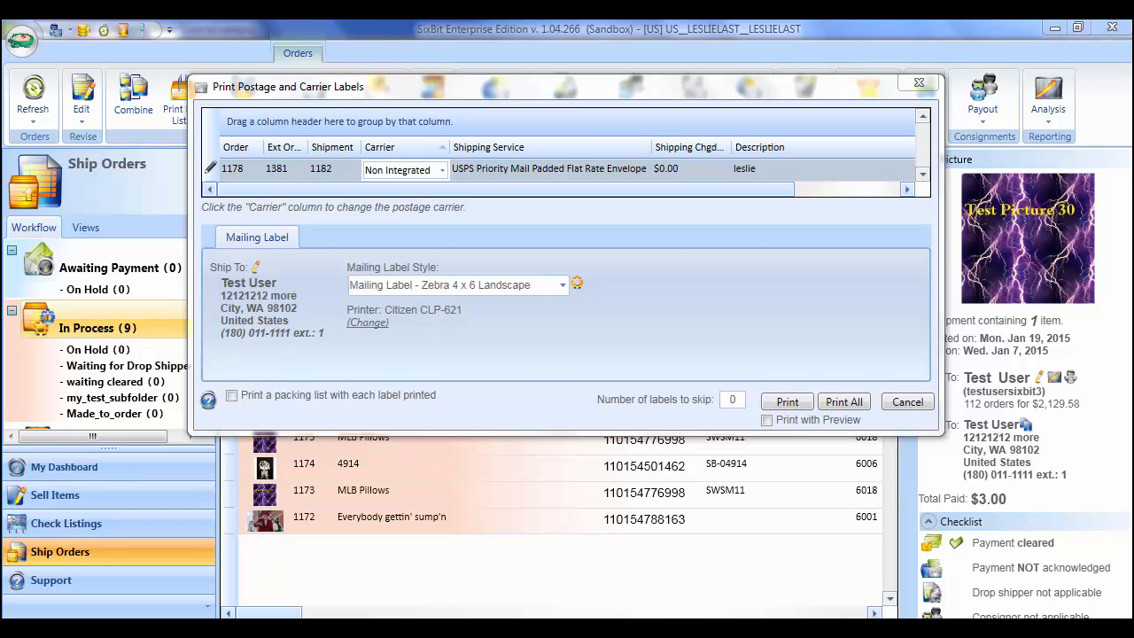
mouse_move(443, 147)
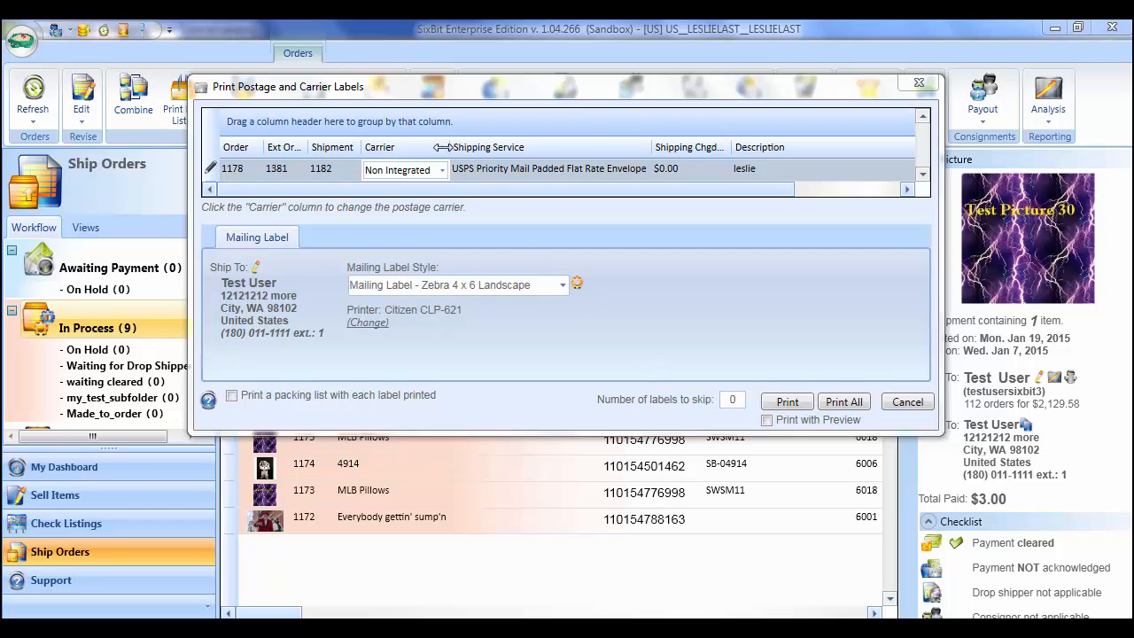
click(441, 169)
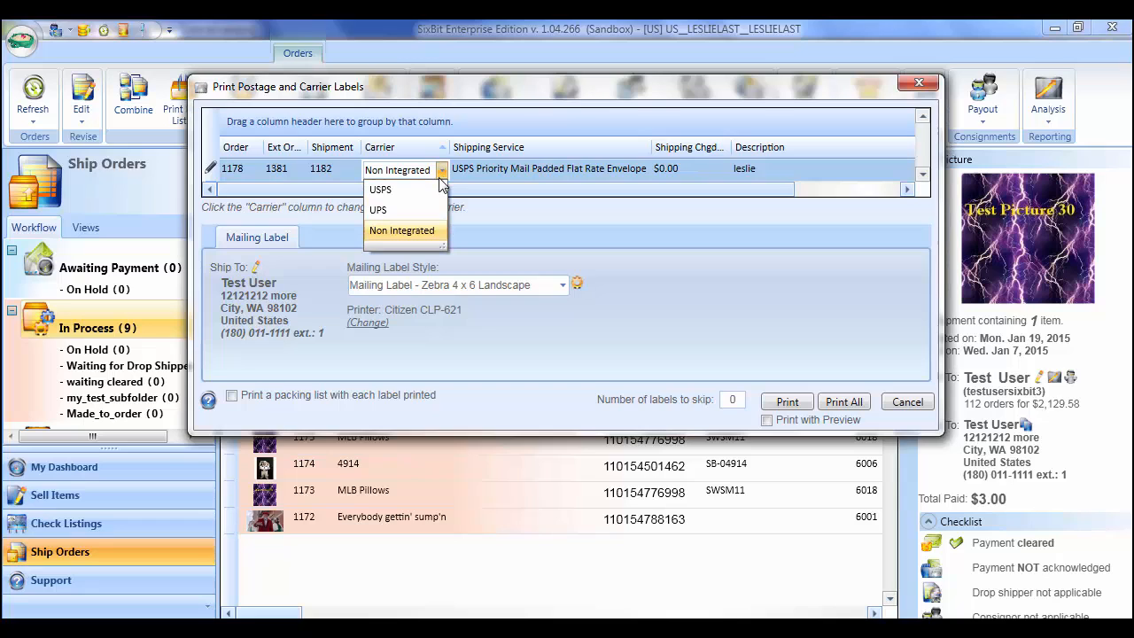
click(380, 189)
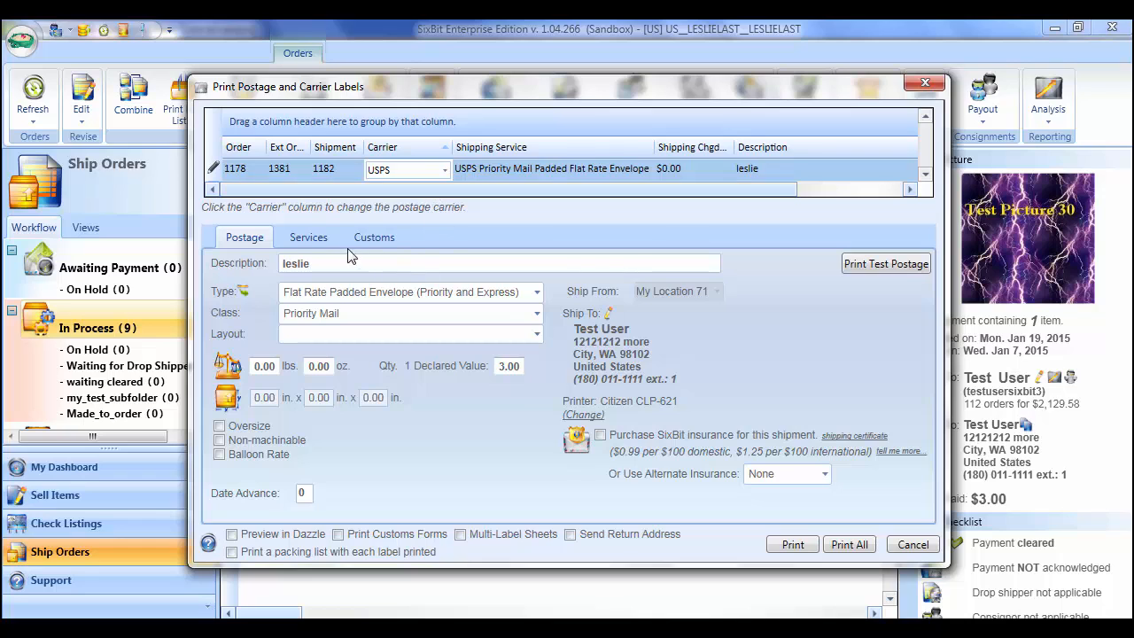
click(445, 169)
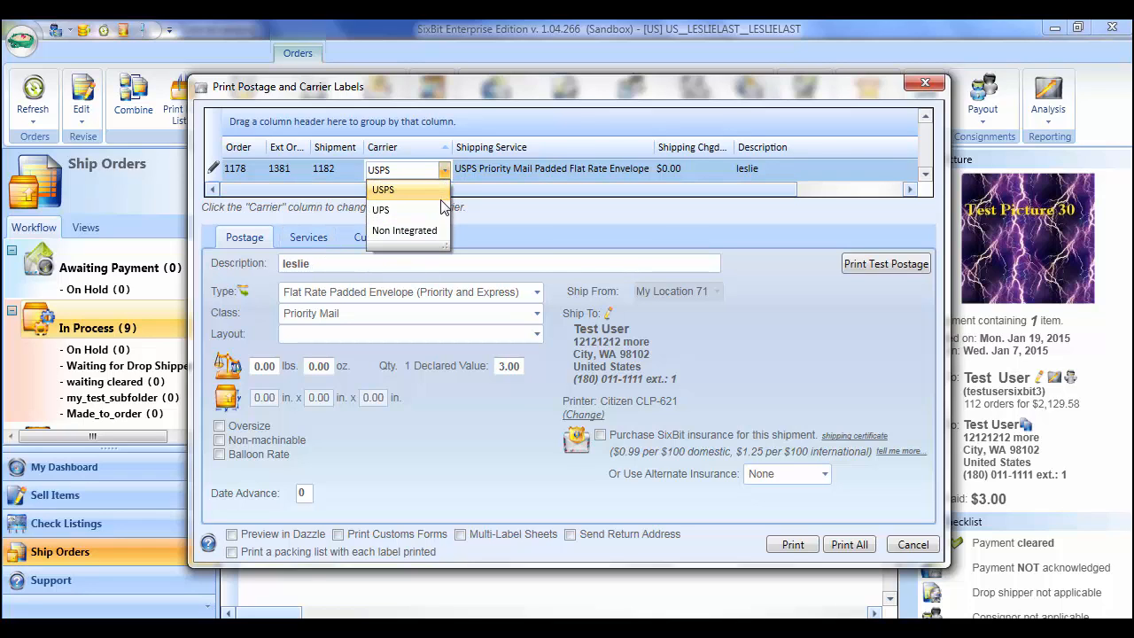
click(380, 209)
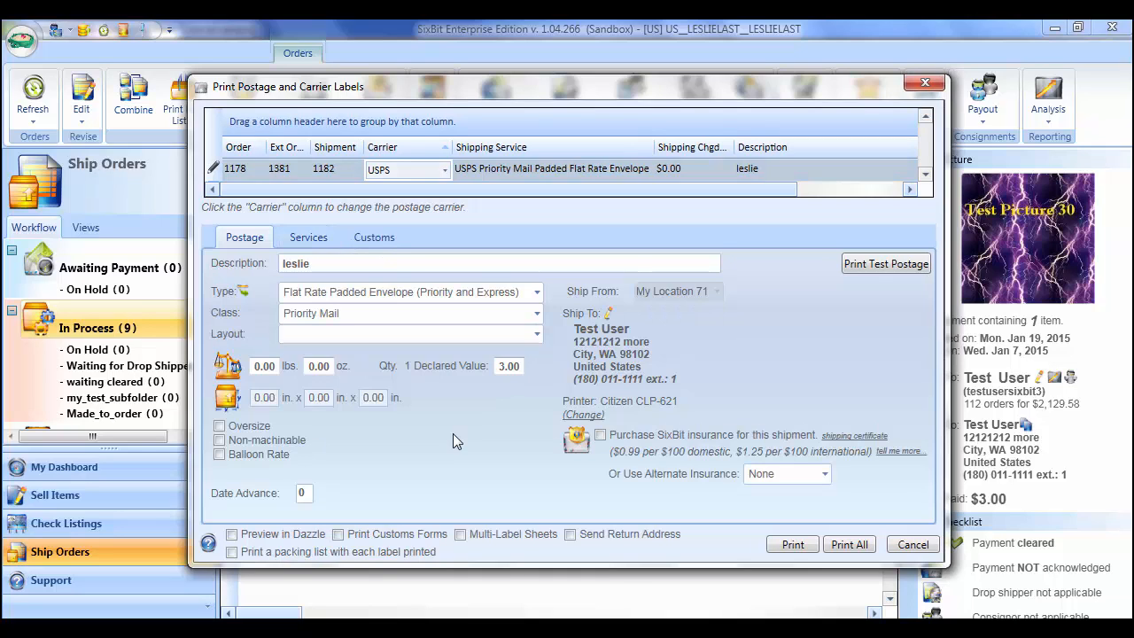
mouse_move(912, 277)
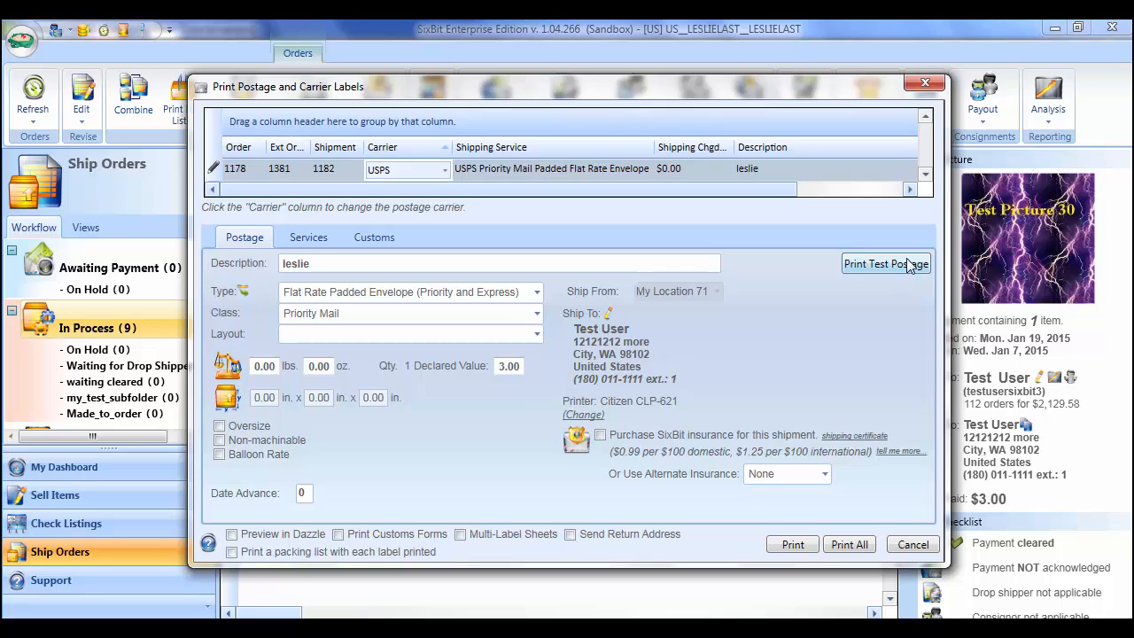
mouse_move(824, 311)
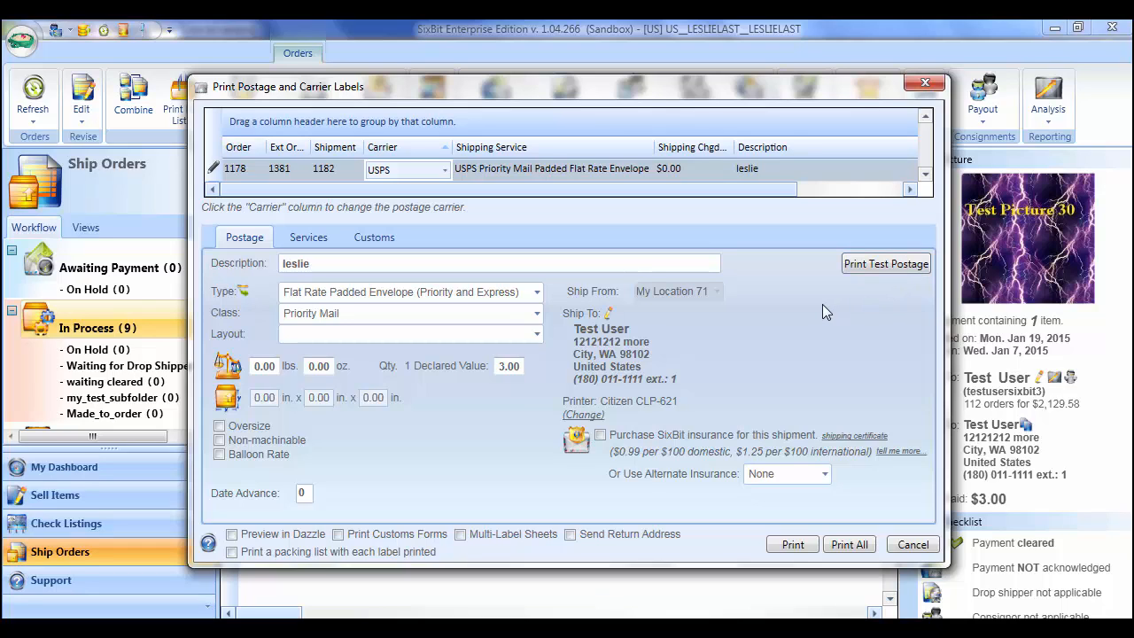